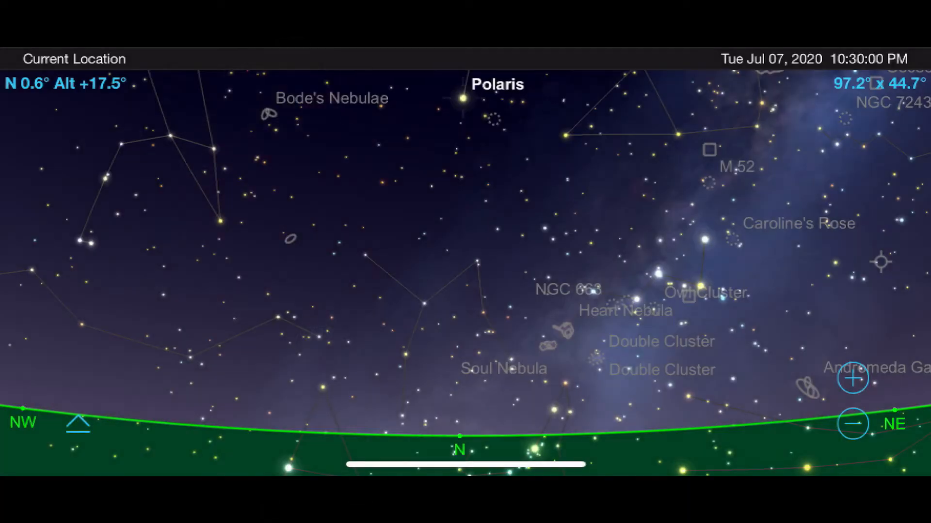
Select and centre Polaris in the northern sky chart, then show the toolbar
{"action": "left_click", "coordinate": [462, 98]}
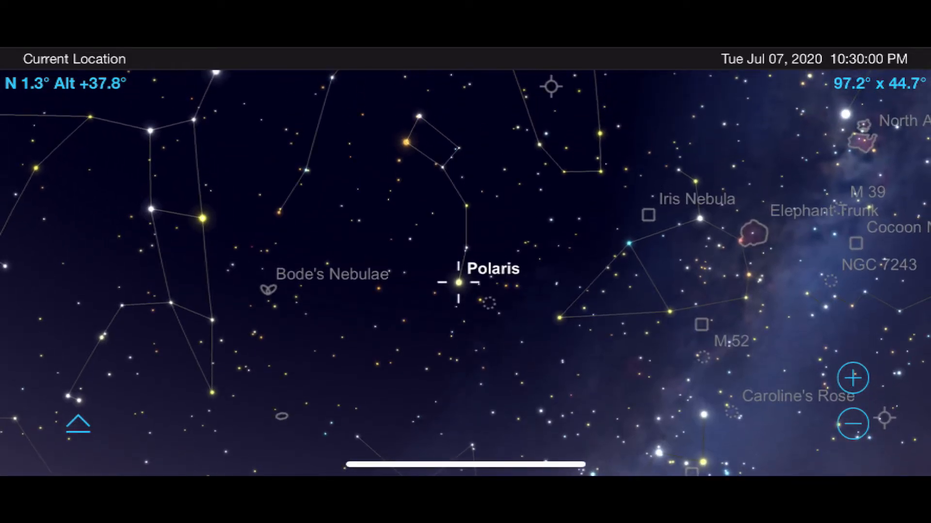
{"action": "left_click", "coordinate": [77, 426]}
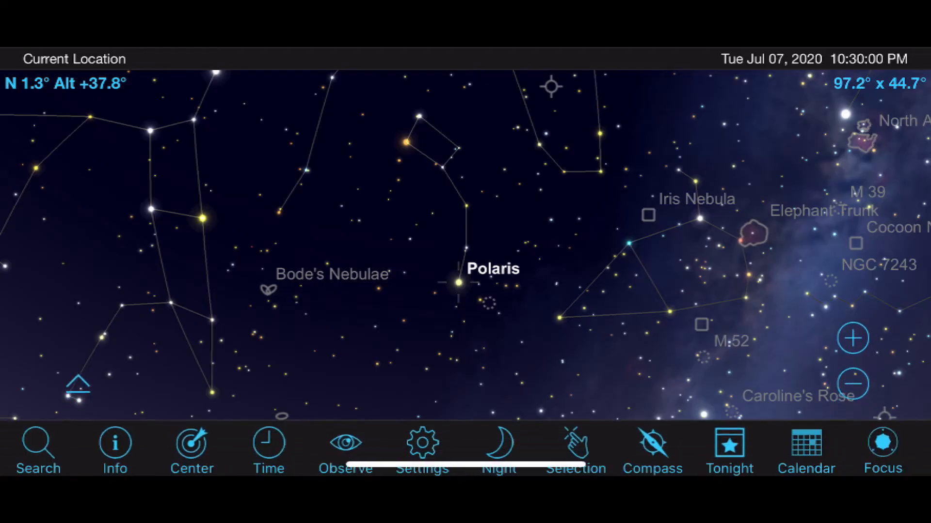
{"action": "left_click", "coordinate": [267, 450]}
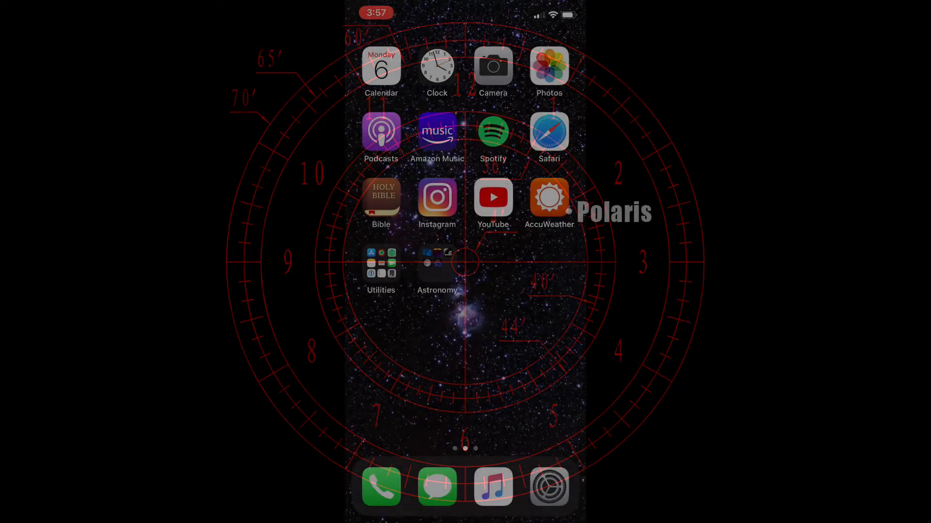
Launch Polar Scope Align Pro from the home screen's Astronomy folder
{"action": "left_click", "coordinate": [436, 263]}
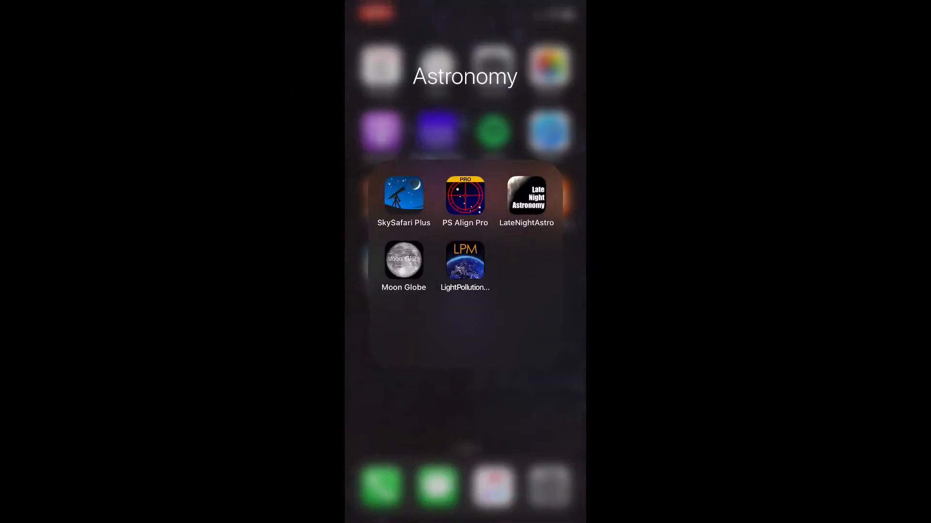
{"action": "left_click", "coordinate": [465, 197]}
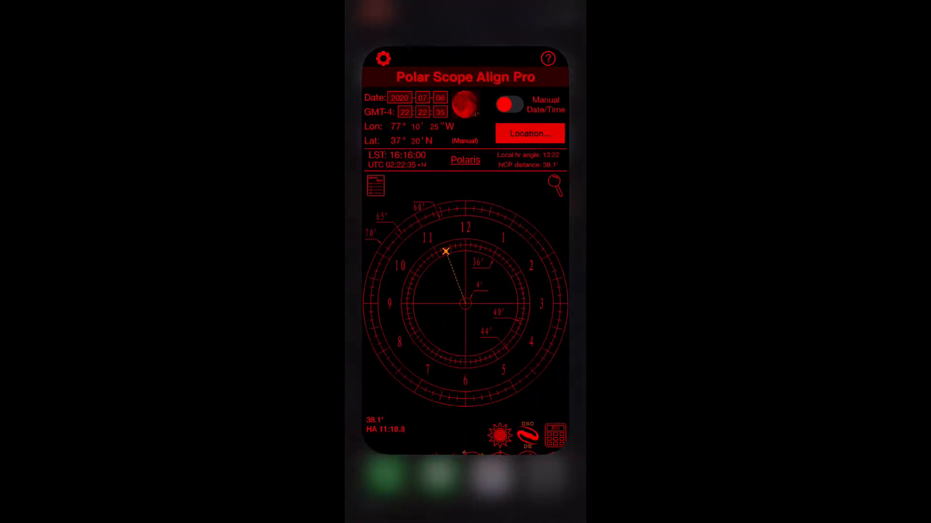